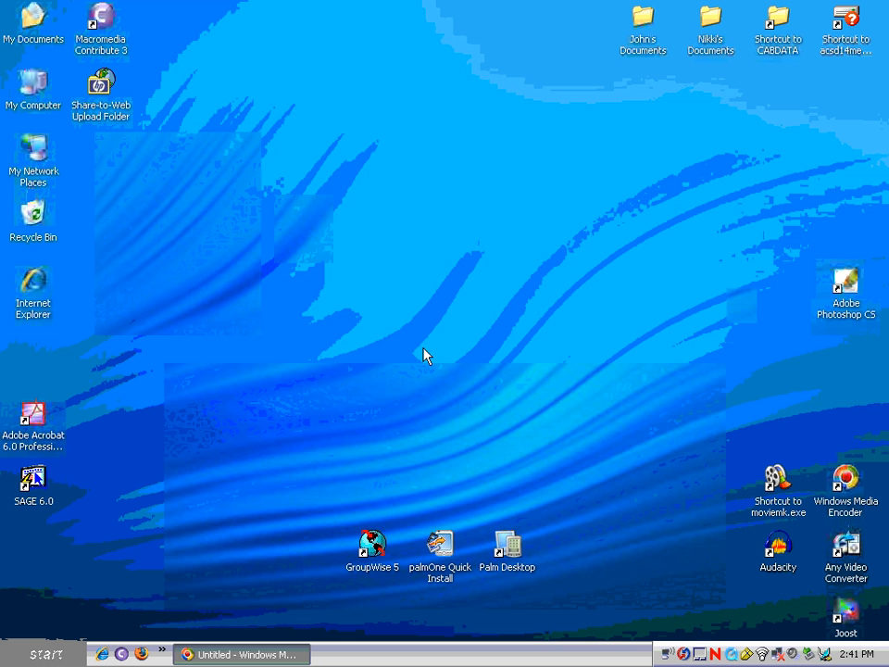
pyautogui.moveTo(144, 611)
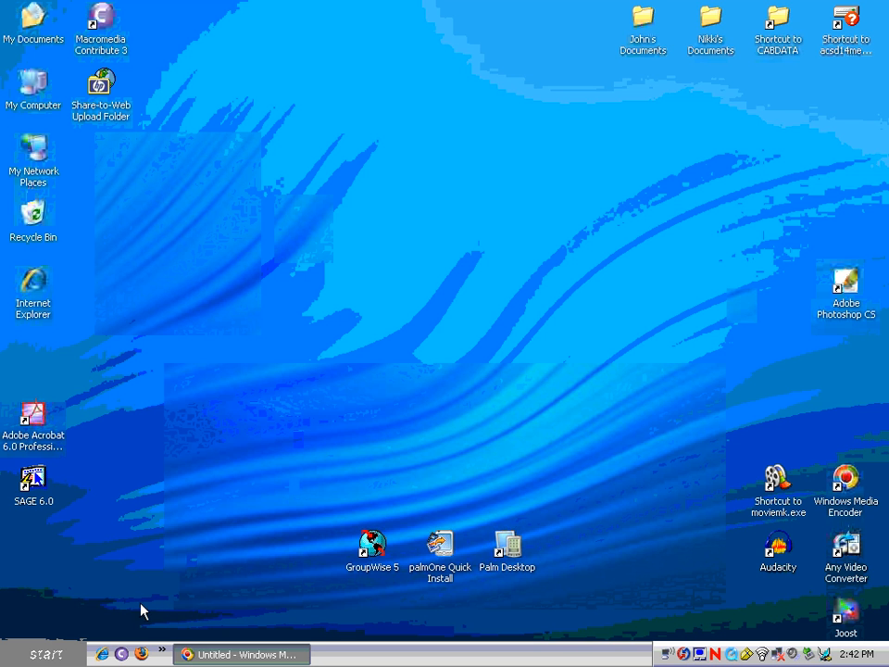
pyautogui.moveTo(182, 565)
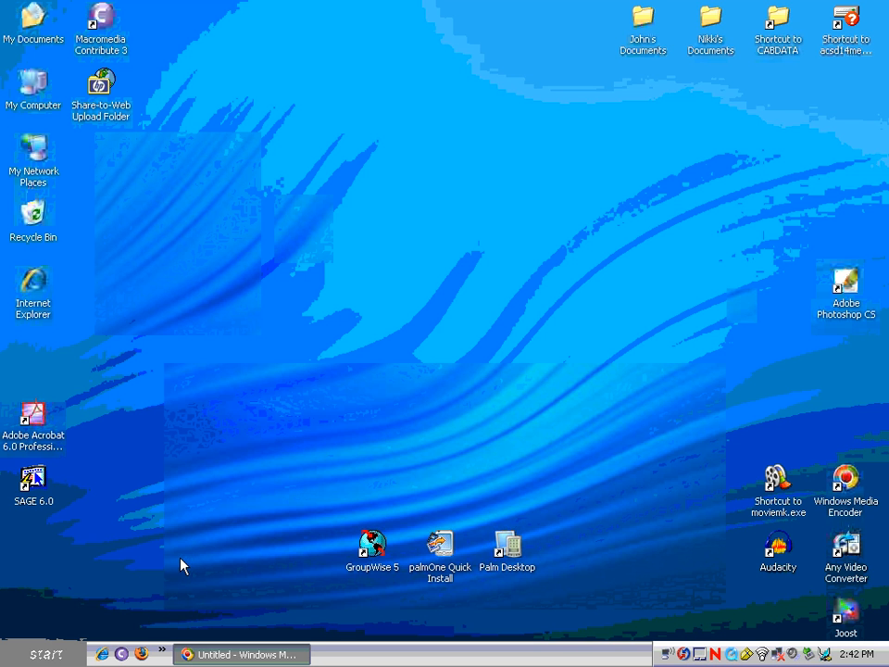
pyautogui.moveTo(82, 611)
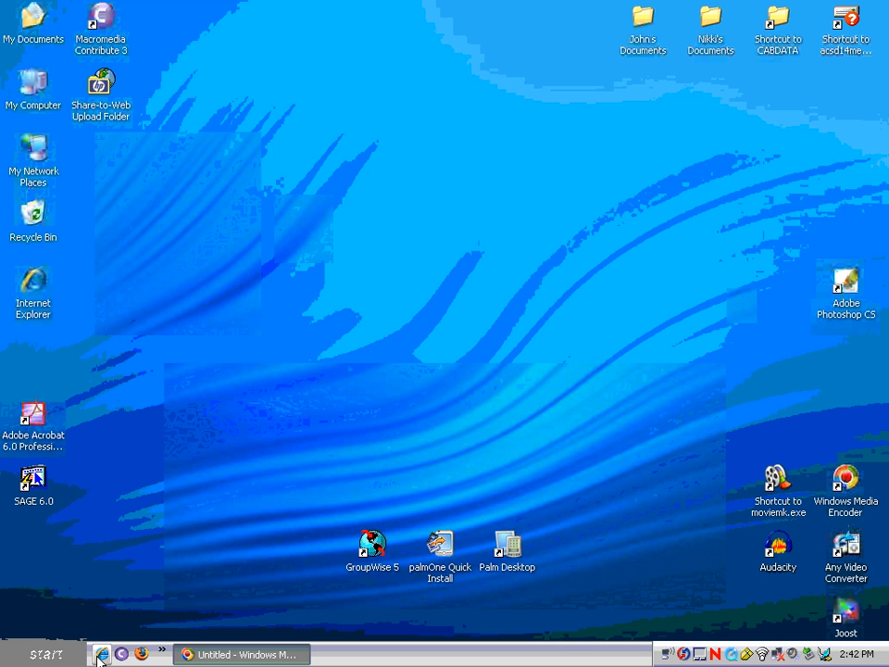
# Launch Internet Explorer on Google Reader and maximize the browser window
pyautogui.click(102, 653)
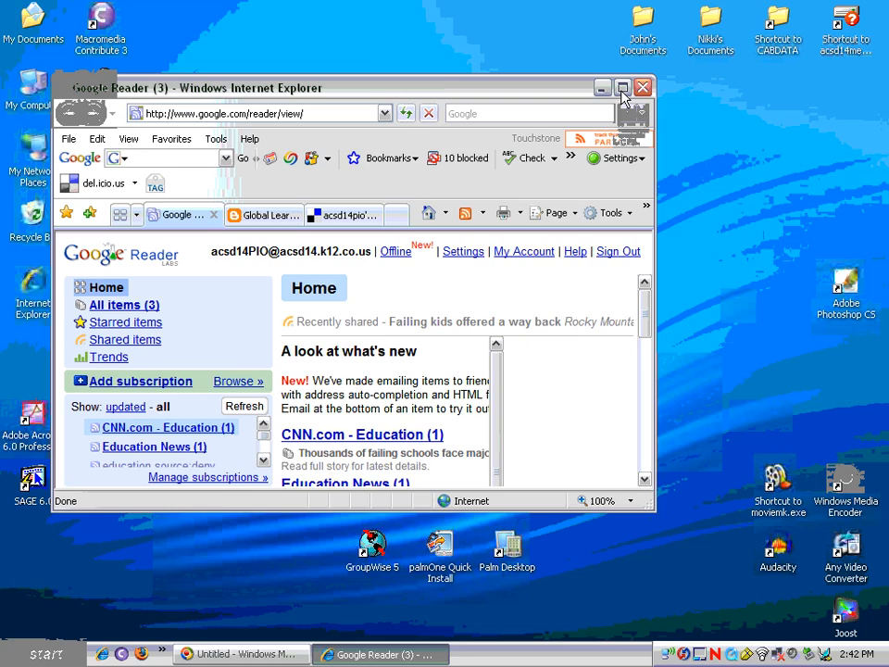
pyautogui.click(617, 86)
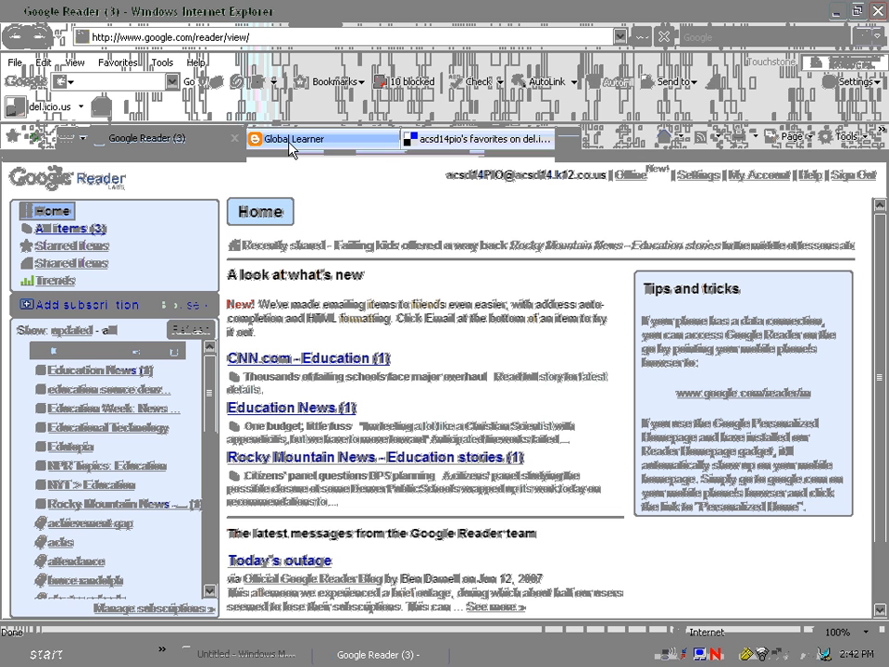
# Open the acsd14pio public shared-items page and scroll through the shared education stories
pyautogui.click(71, 262)
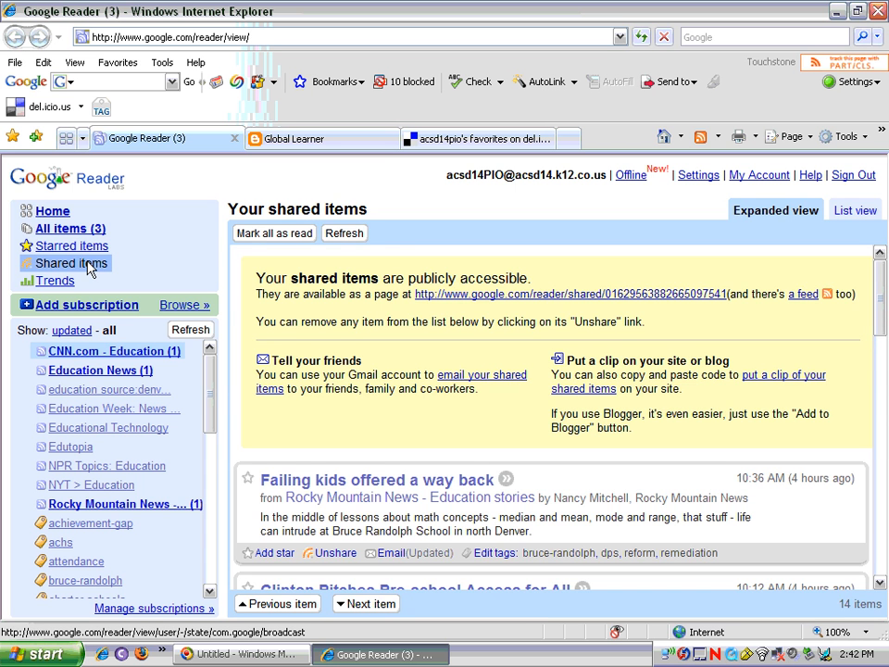
pyautogui.moveTo(444, 278)
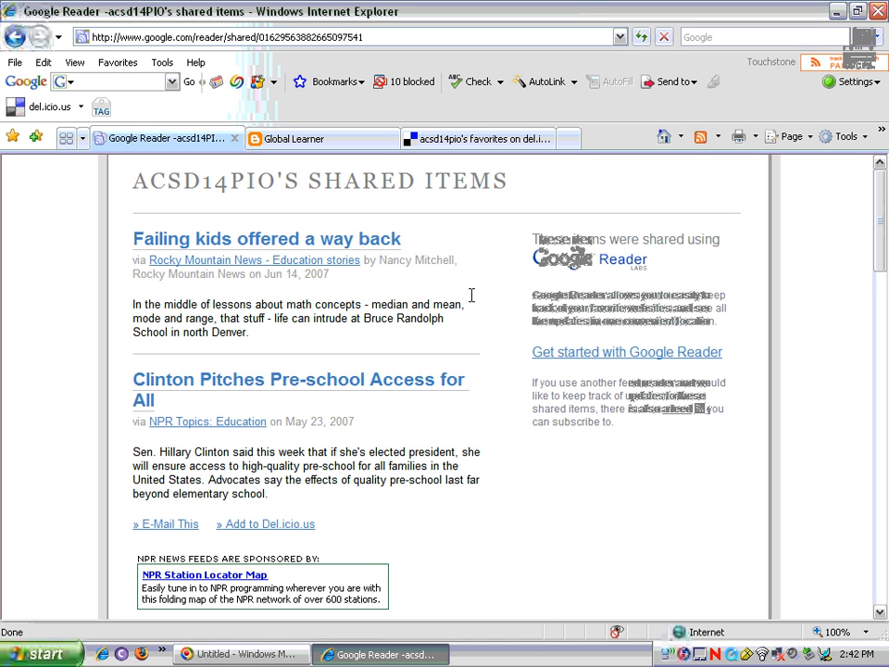
pyautogui.moveTo(484, 294)
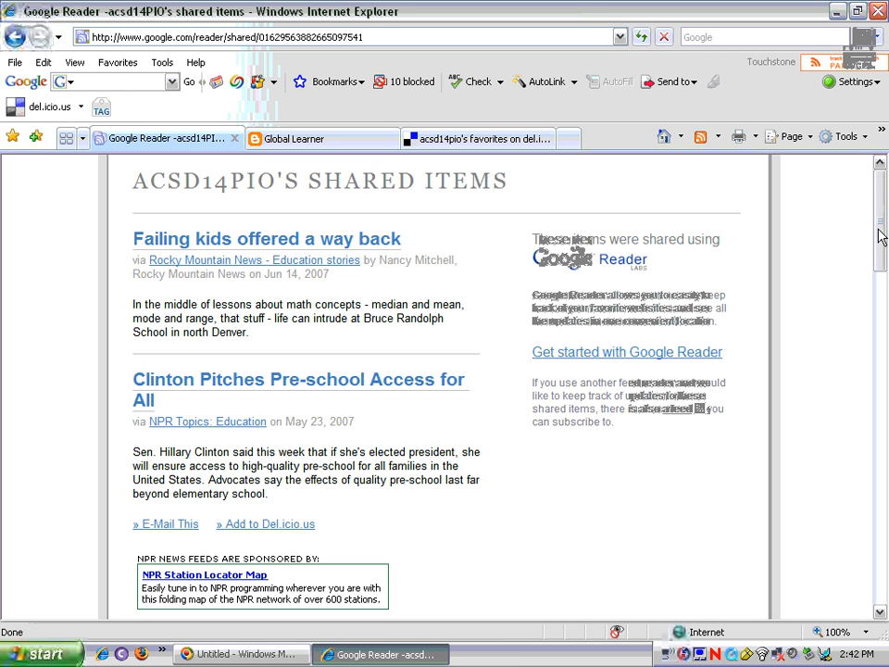
pyautogui.scroll(-3)
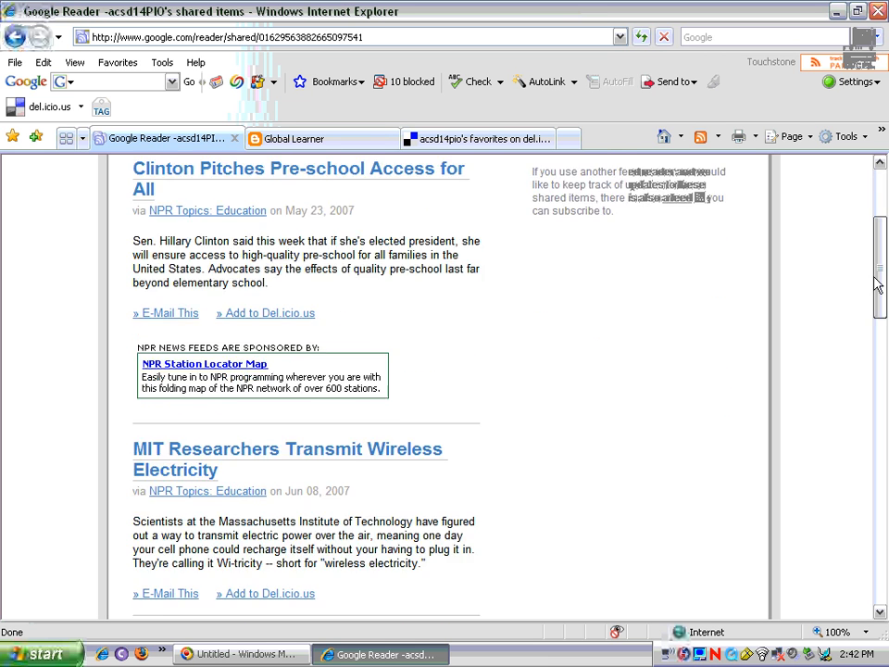
pyautogui.scroll(-3)
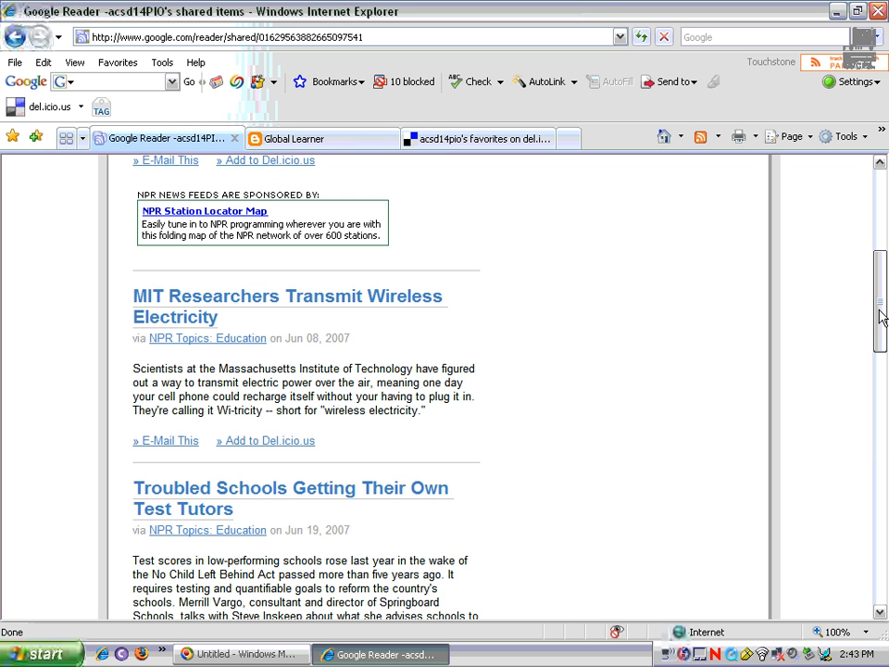
pyautogui.scroll(3)
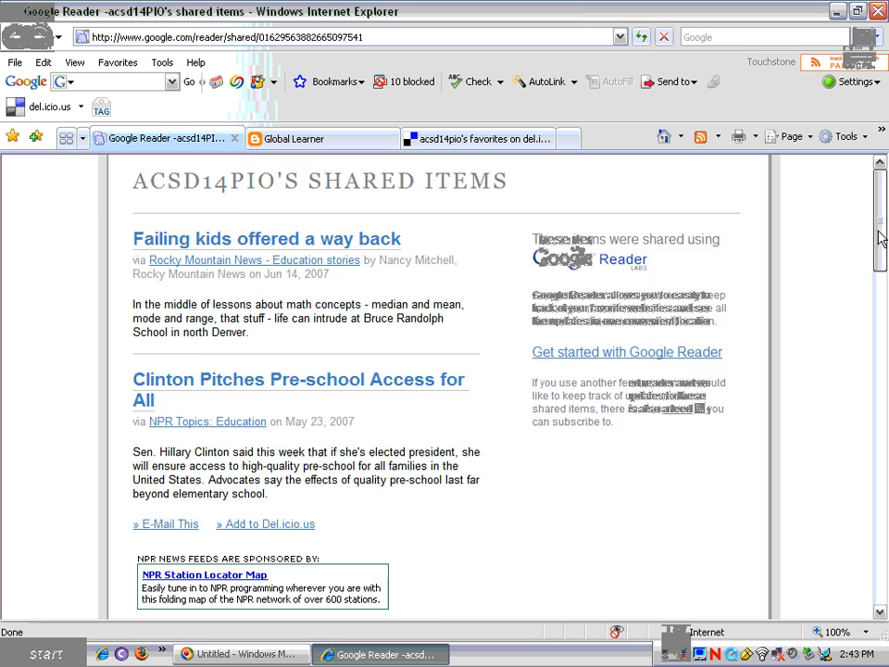
pyautogui.scroll(-3)
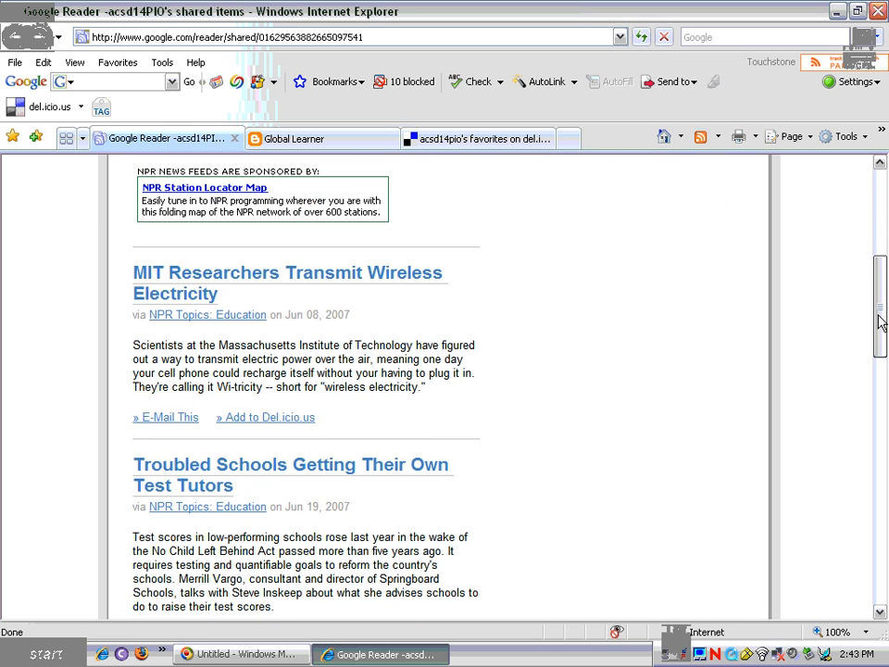
pyautogui.scroll(3)
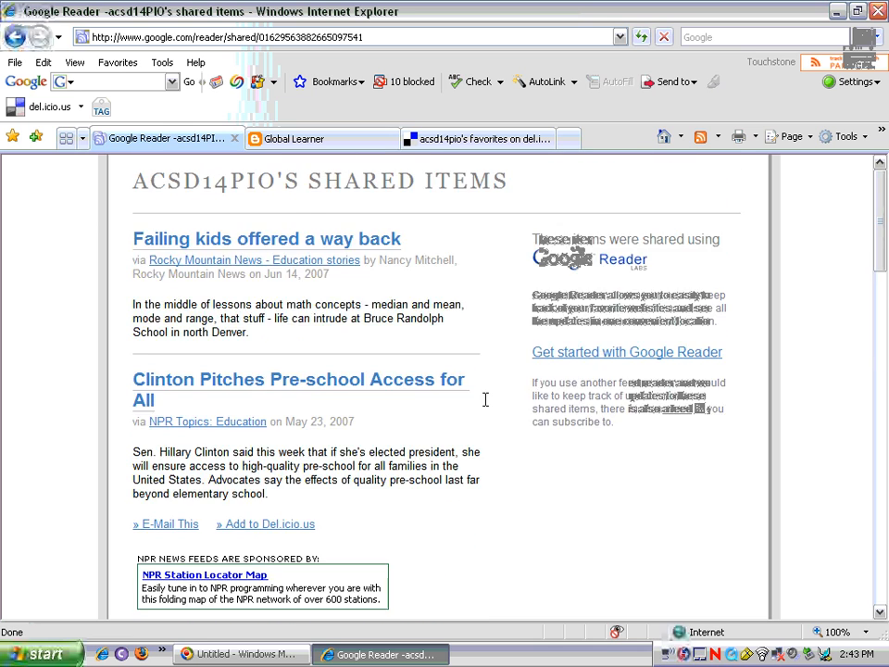
pyautogui.scroll(-3)
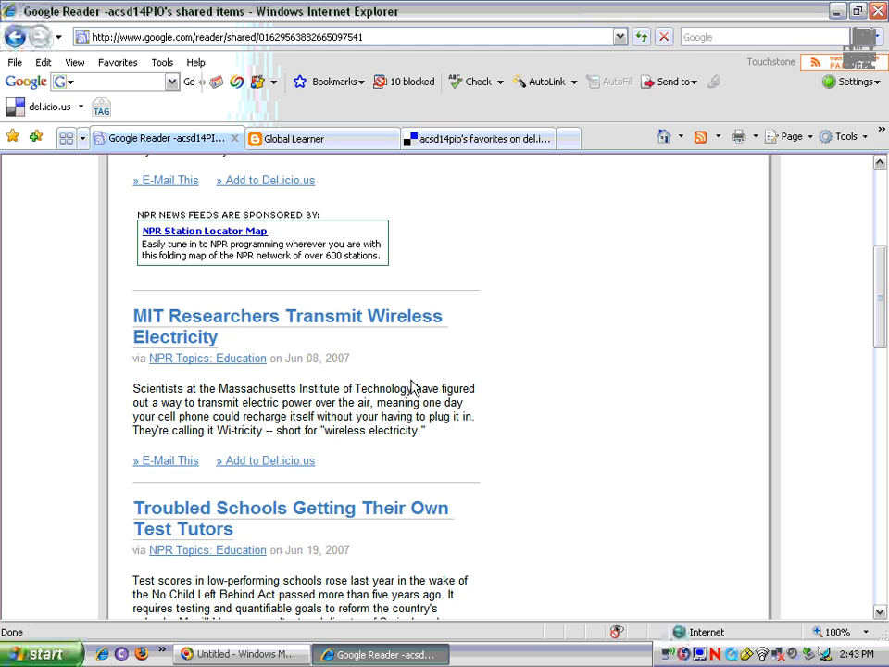
pyautogui.moveTo(428, 431)
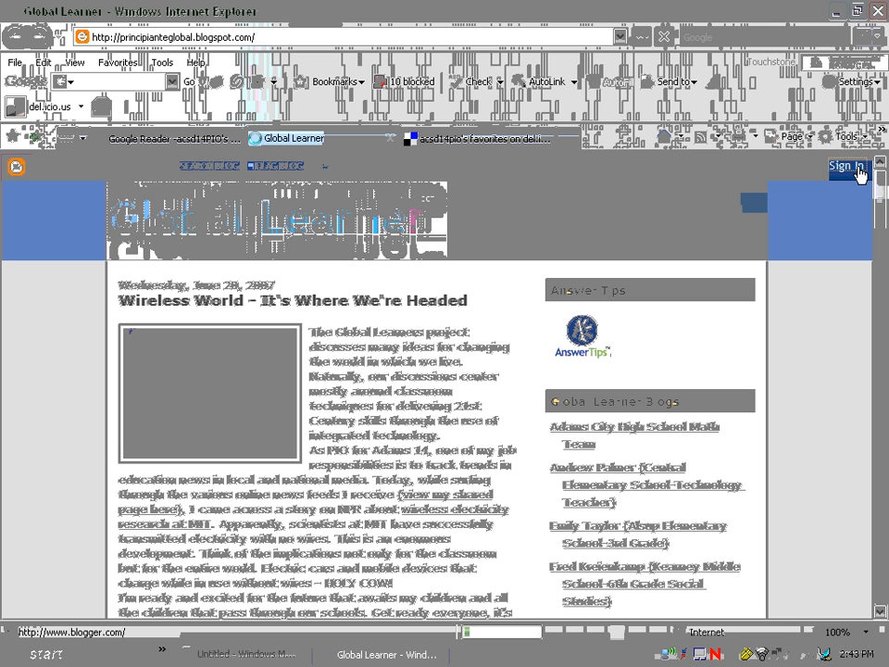
# Sign in to Blogger with the acsd14pio account credentials
pyautogui.click(845, 167)
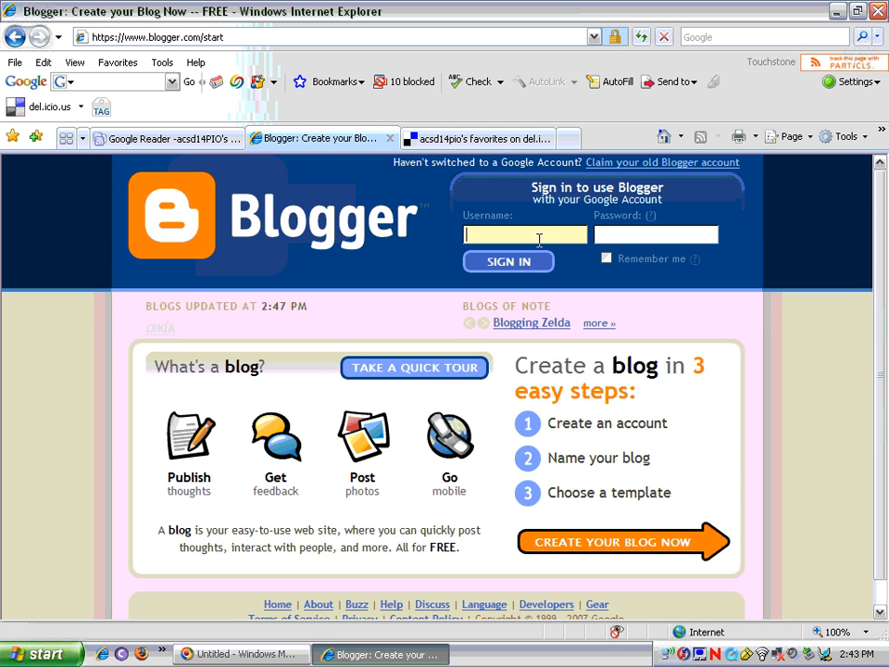
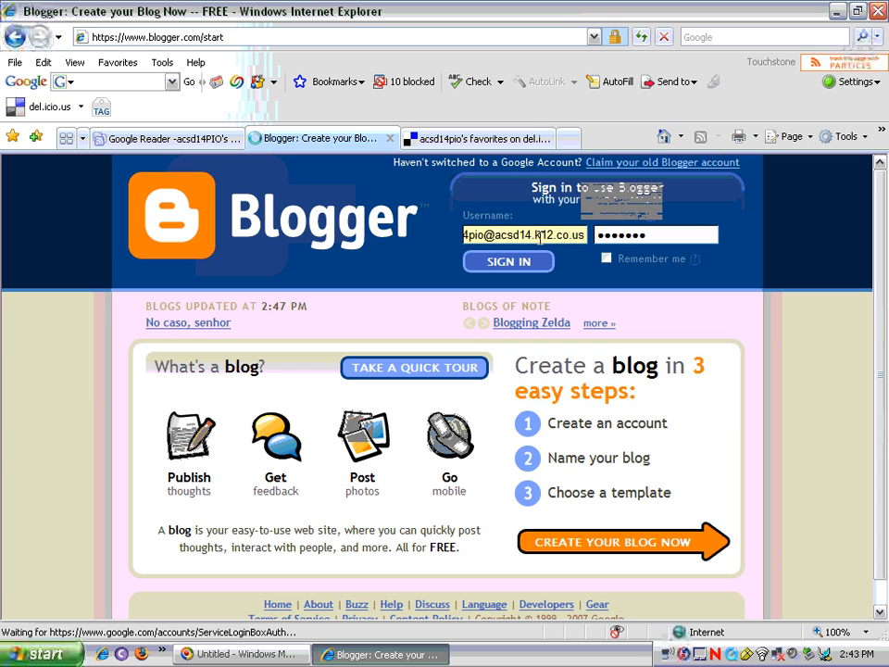
pyautogui.click(507, 261)
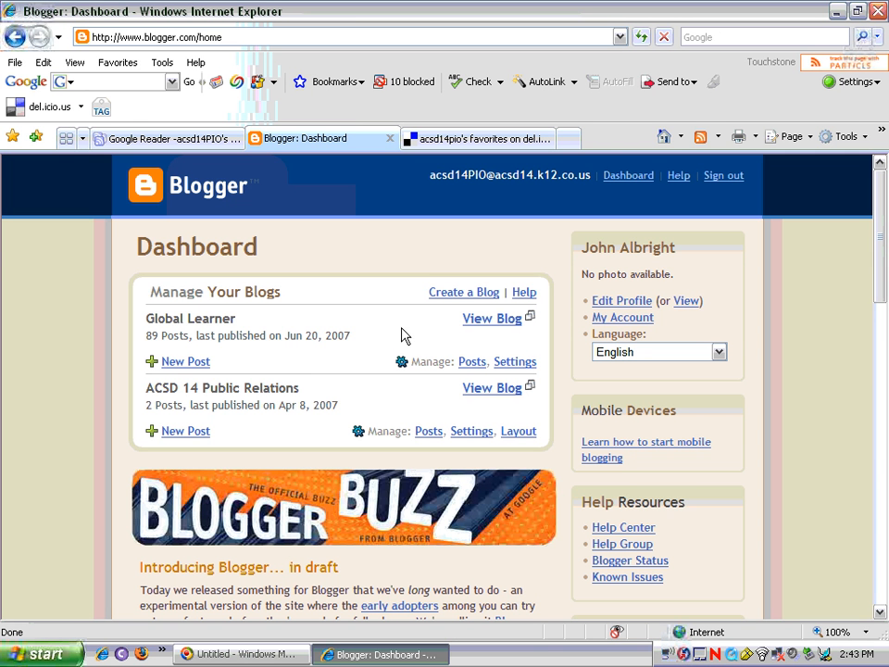
pyautogui.moveTo(471, 361)
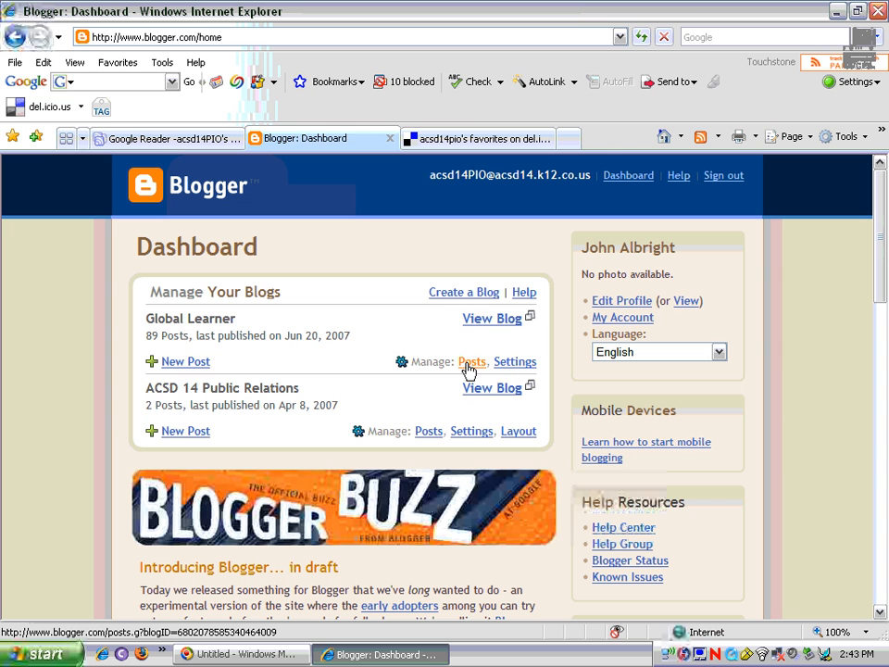
# Open the Global Learner blog's Posts list from the Blogger dashboard
pyautogui.click(472, 361)
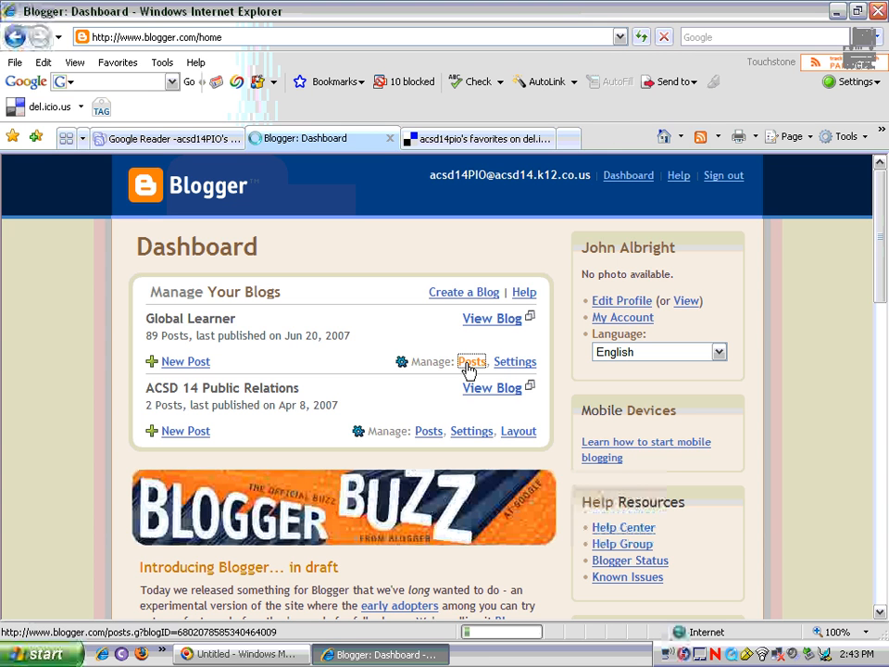
pyautogui.click(471, 361)
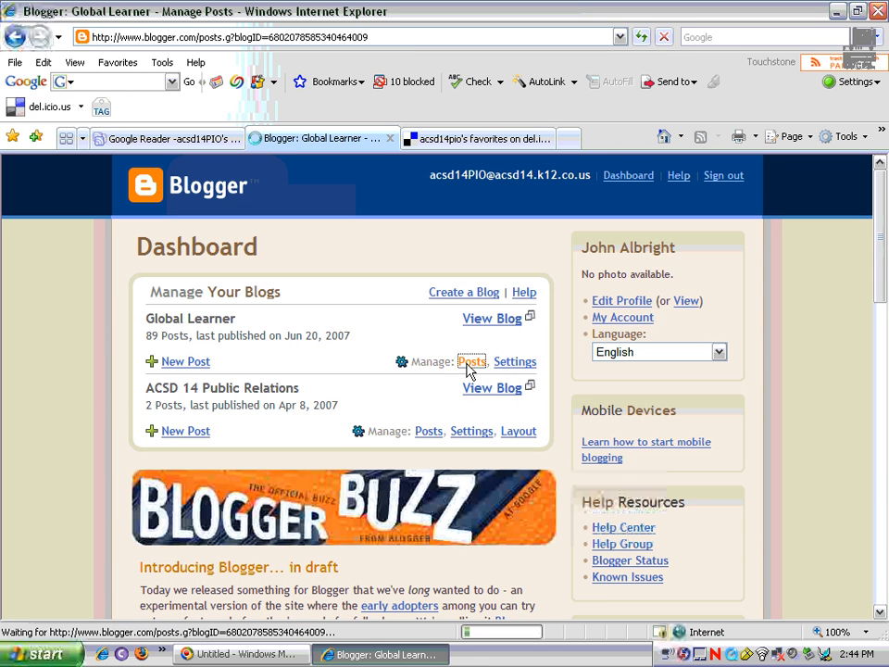
pyautogui.click(471, 361)
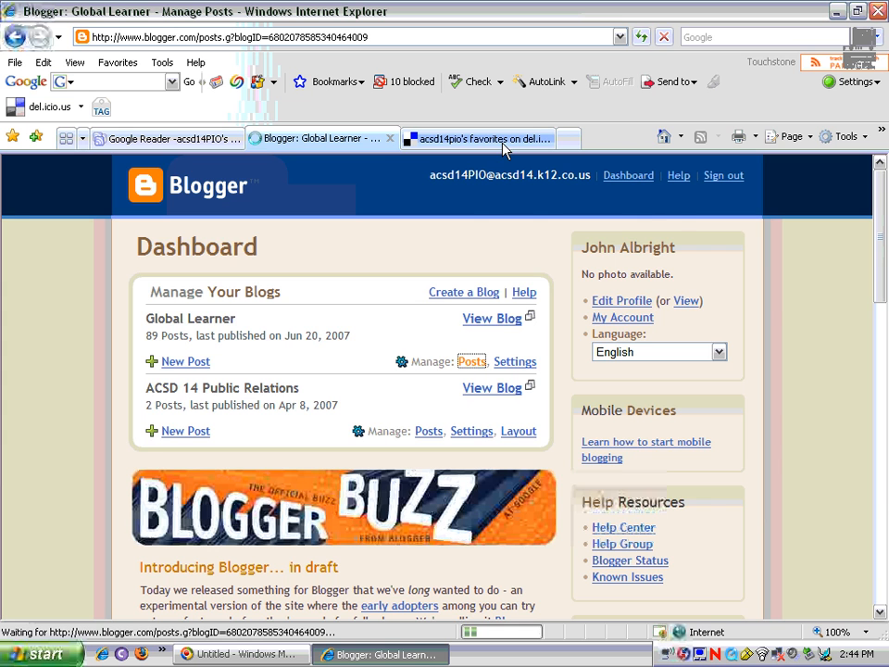
# Switch to the del.icio.us tab and scroll through the six saved favorites
pyautogui.click(477, 138)
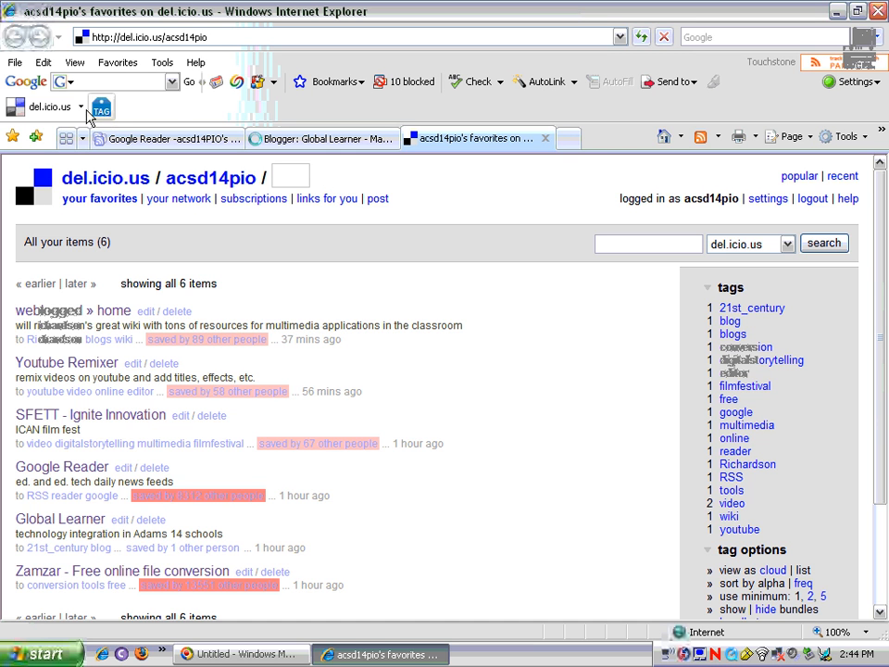
pyautogui.moveTo(450, 311)
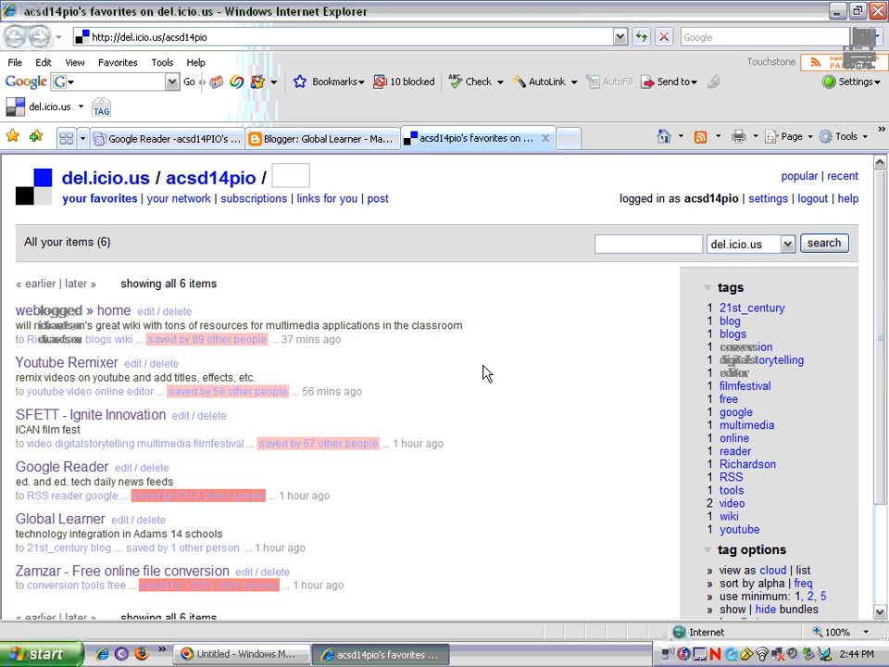
pyautogui.moveTo(592, 412)
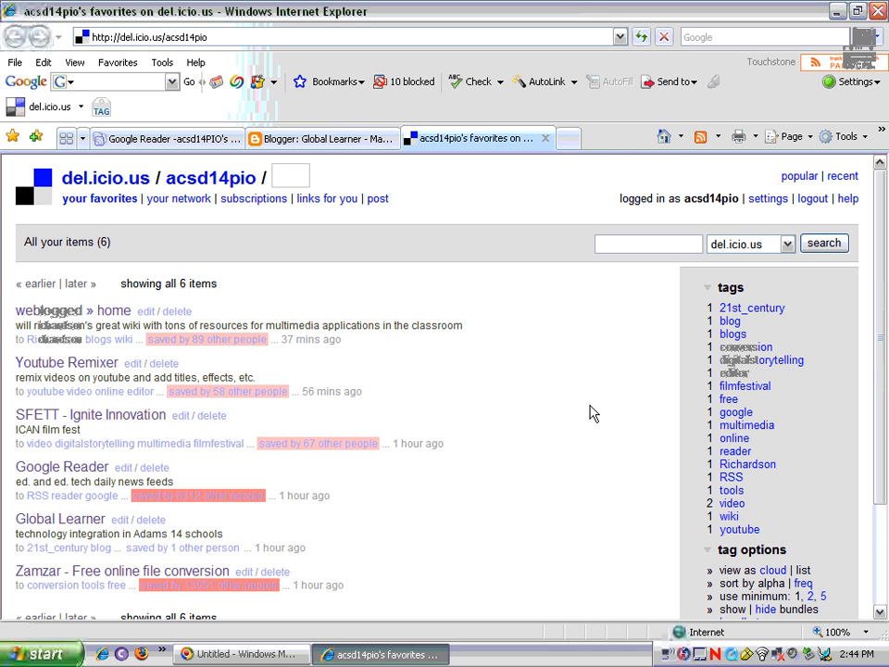
pyautogui.scroll(-3)
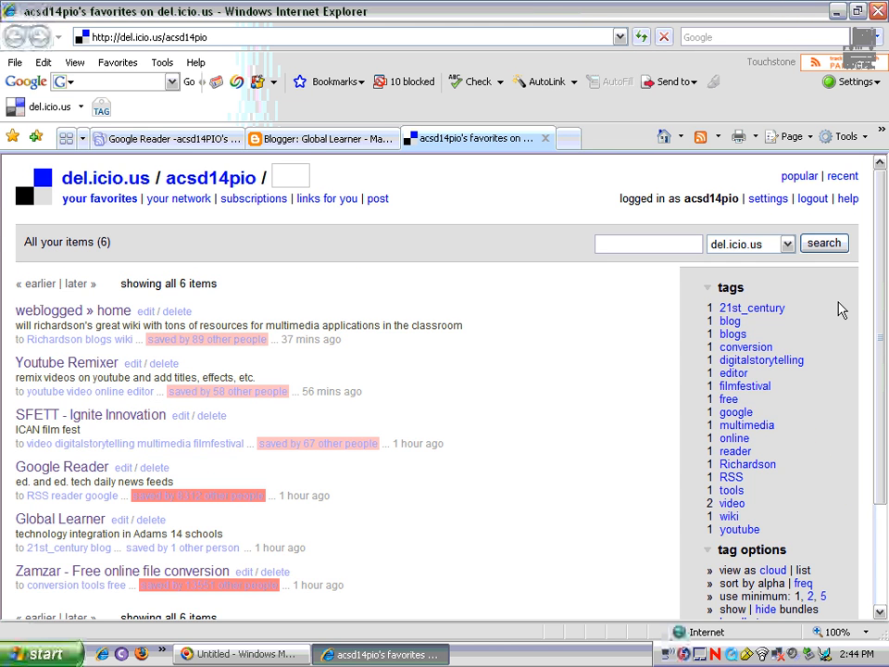
# Return to the Blogger tab and edit the 'Film Fests and Online Video' draft
pyautogui.click(321, 138)
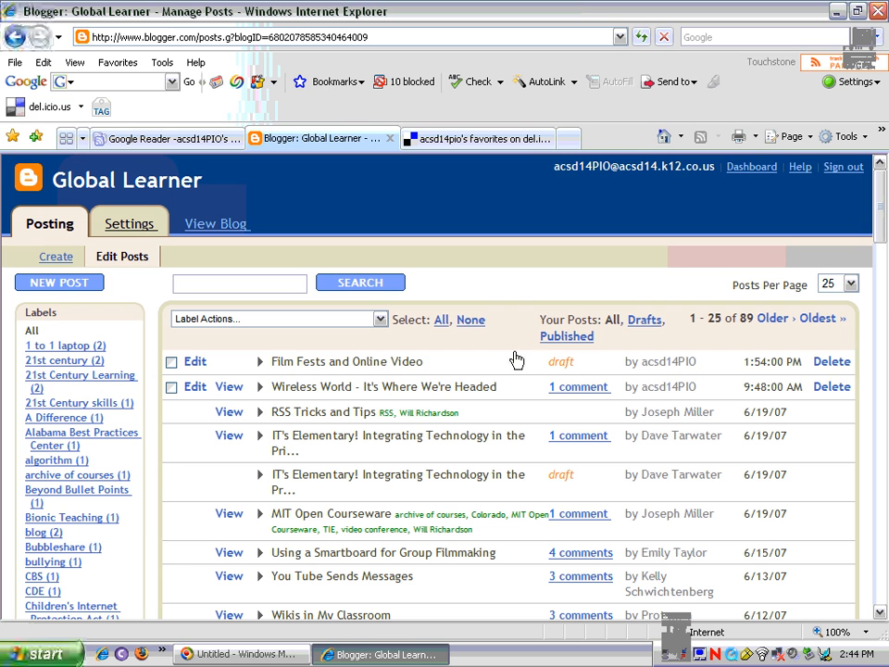
pyautogui.click(195, 361)
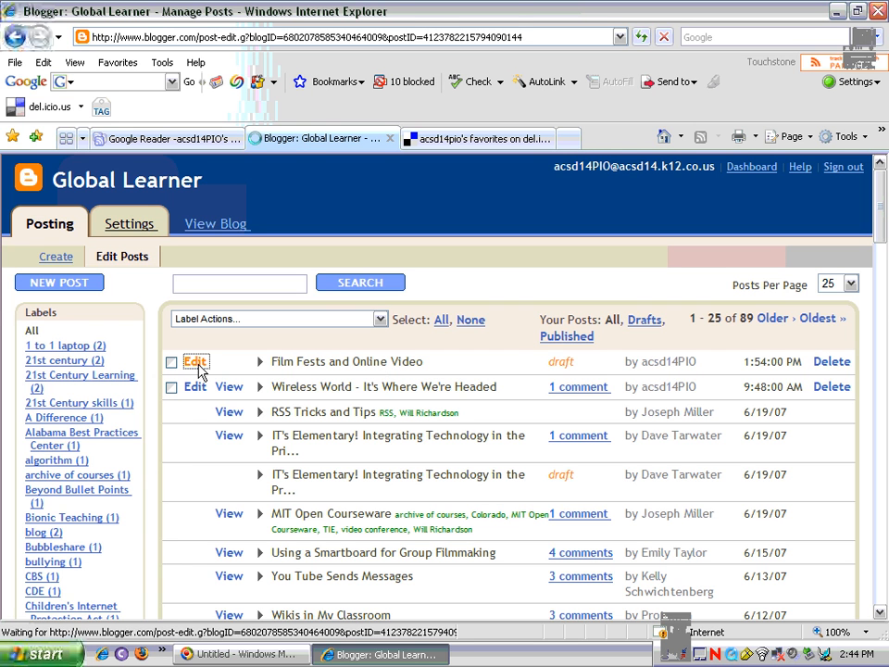
pyautogui.click(194, 361)
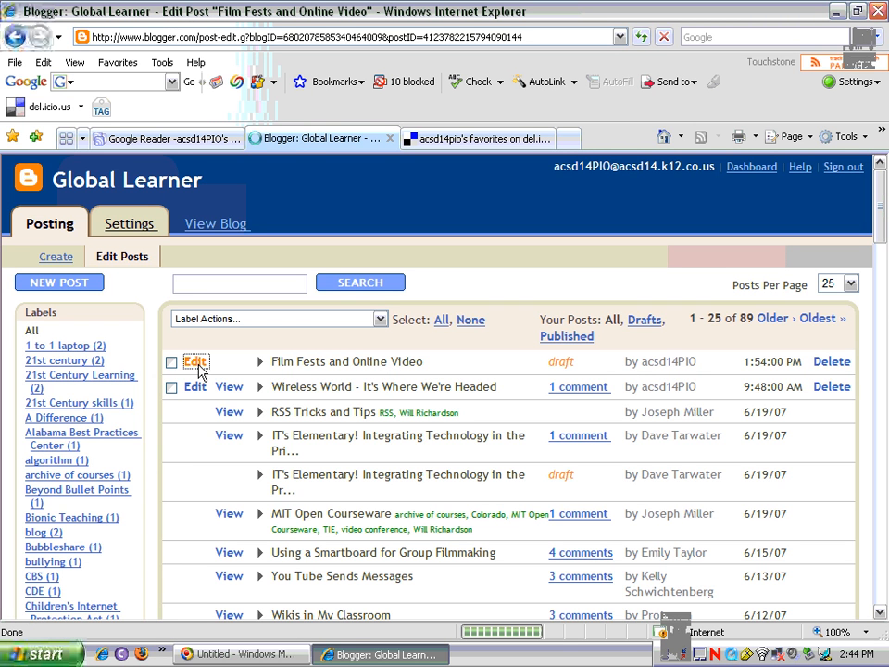
pyautogui.click(195, 362)
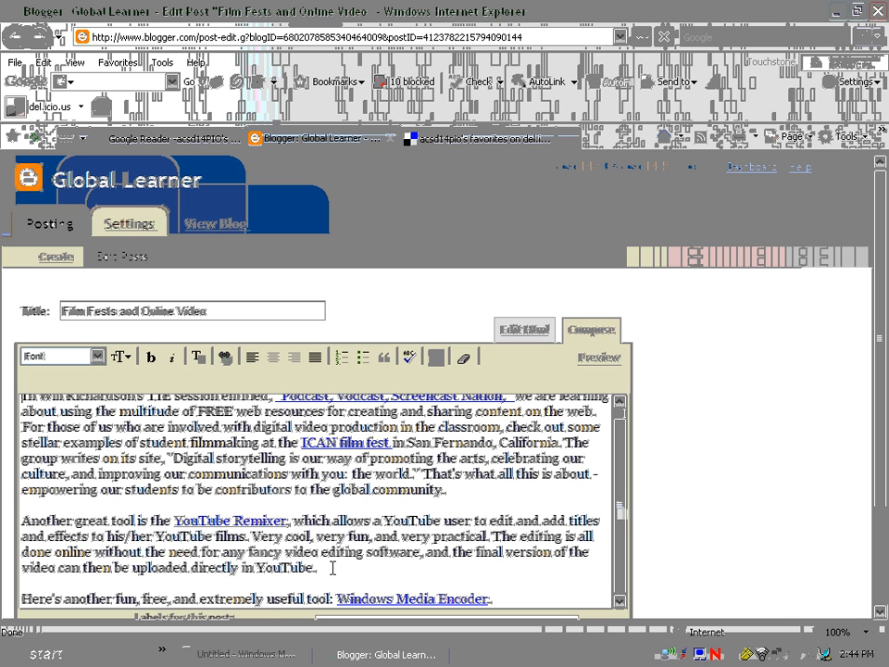